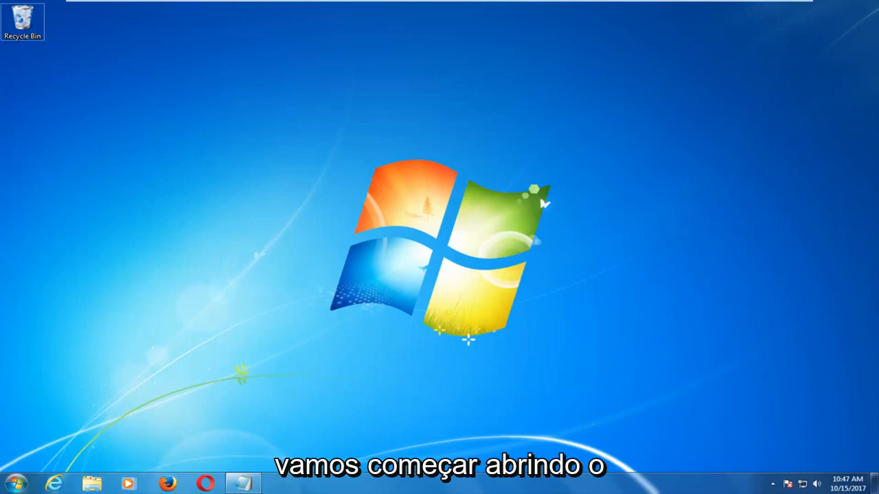
- Launch cmd from Start search as administrator and approve the User Account Control prompt
click(14, 484)
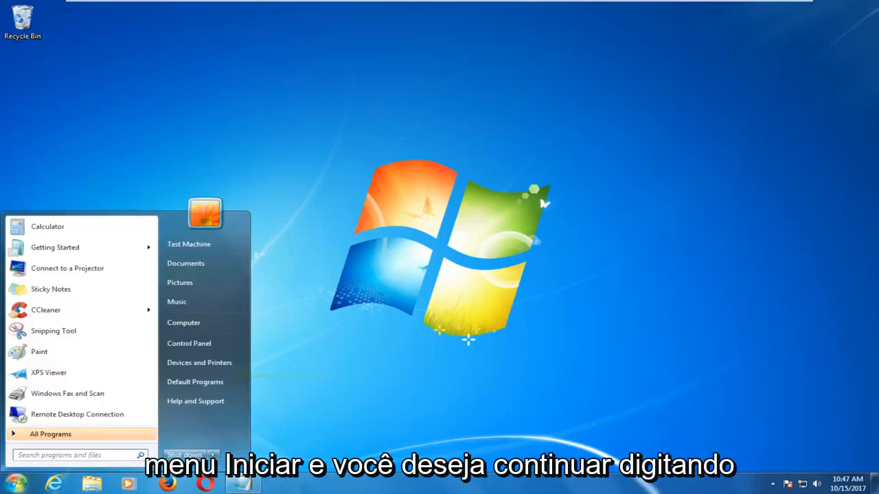
text(cmd)
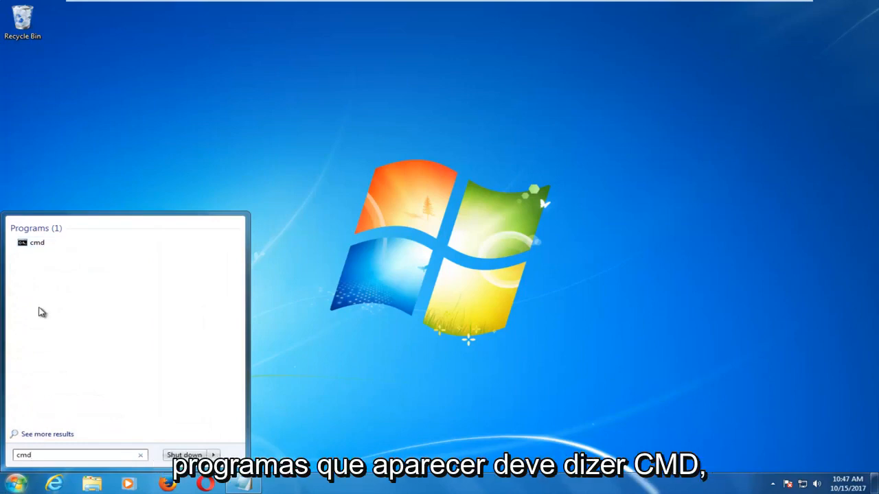
mouse_move(36, 241)
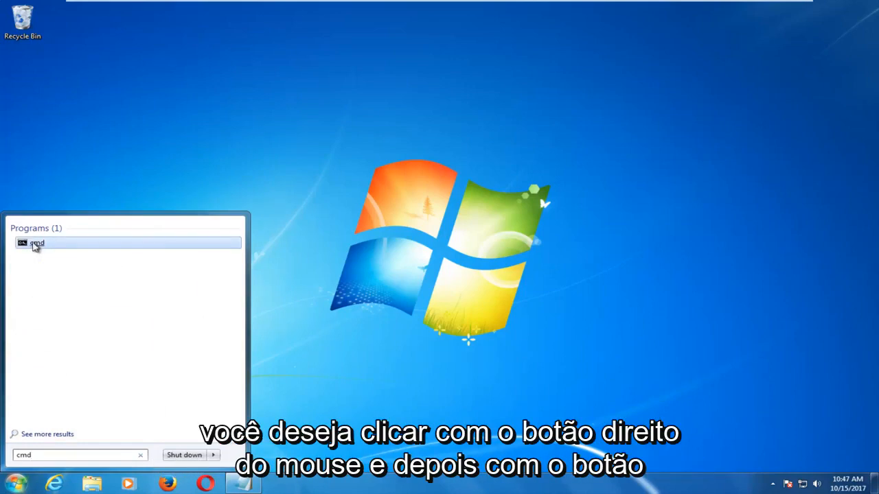
right_click(35, 241)
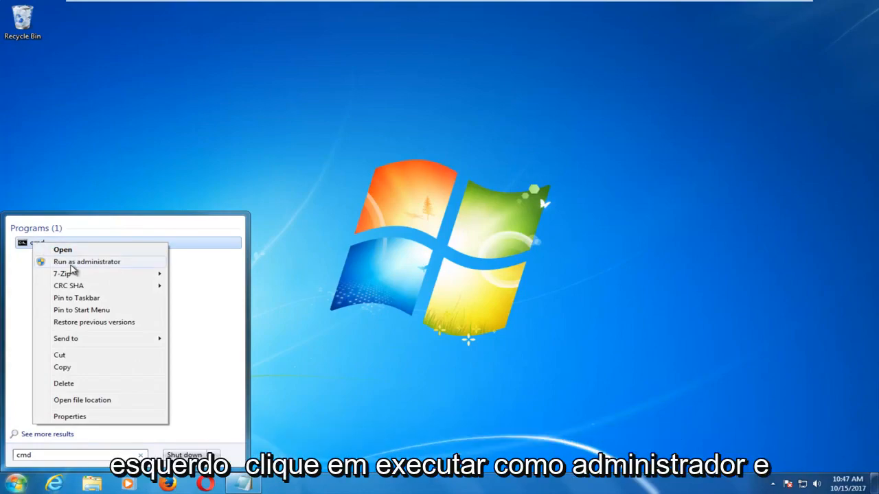
click(87, 261)
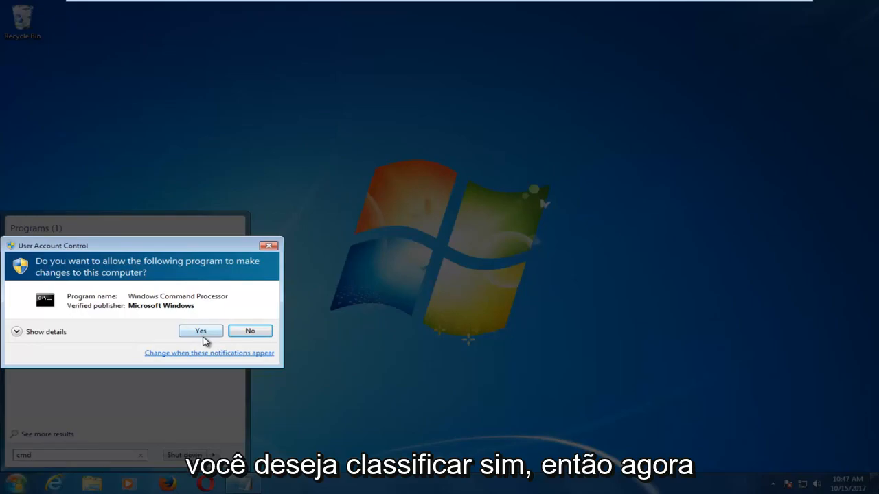
click(201, 330)
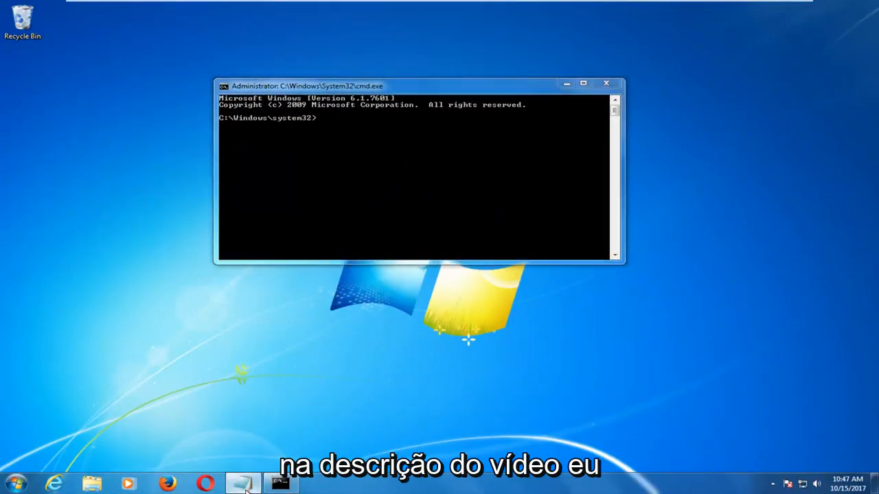
click(242, 483)
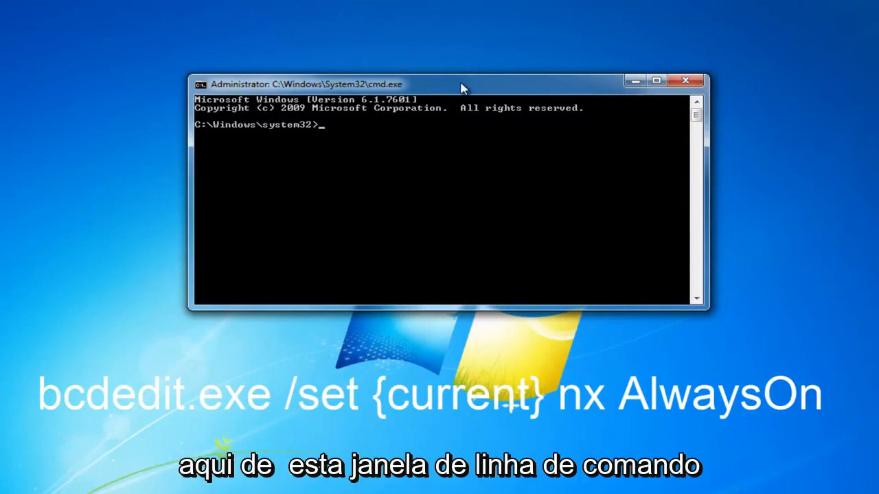
- Paste bcdedit.exe /set {current} nx AlwaysOn at the system32 prompt via Edit > Paste
right_click(460, 84)
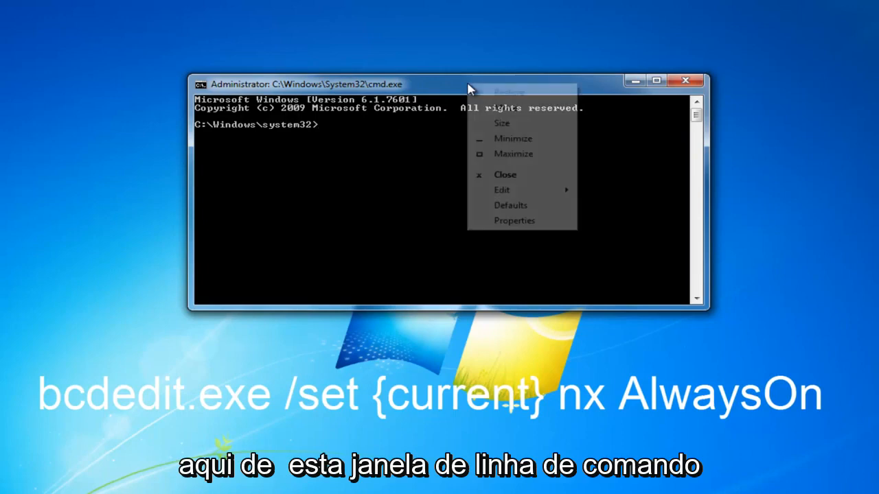
click(503, 189)
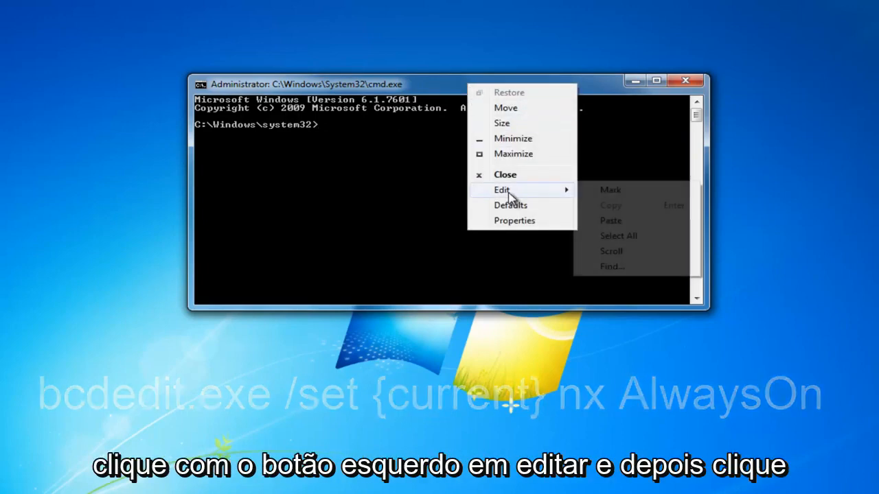
click(610, 219)
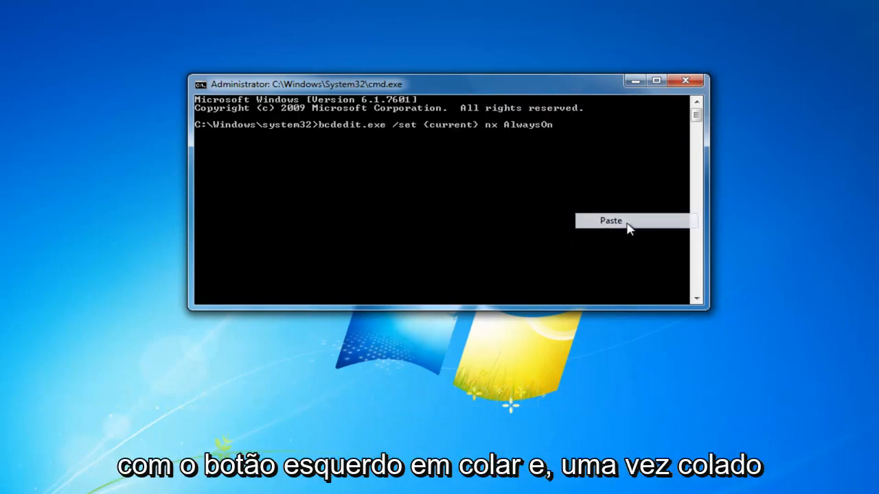
click(609, 220)
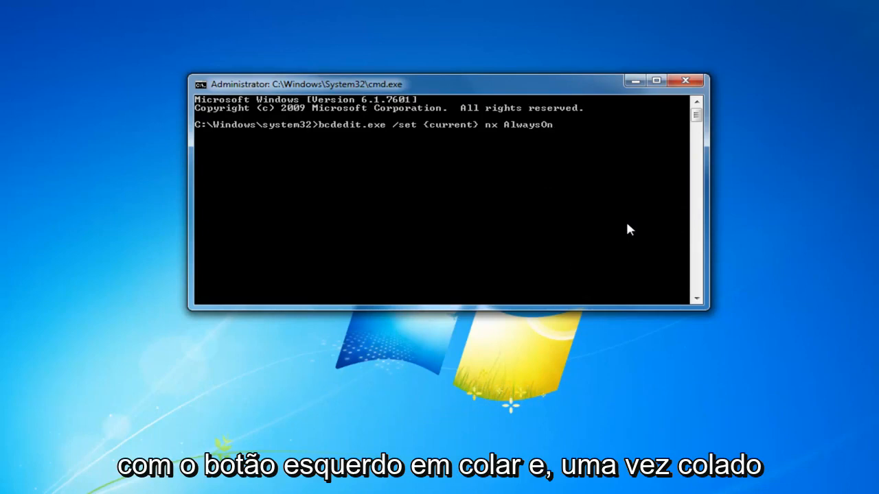